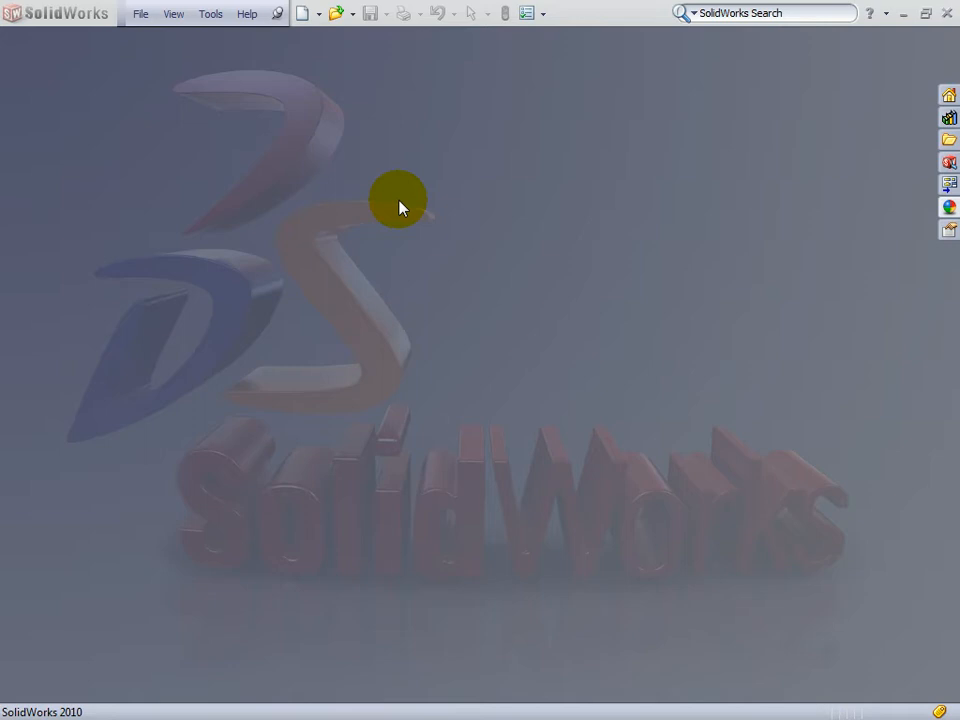
mouse_move(496, 132)
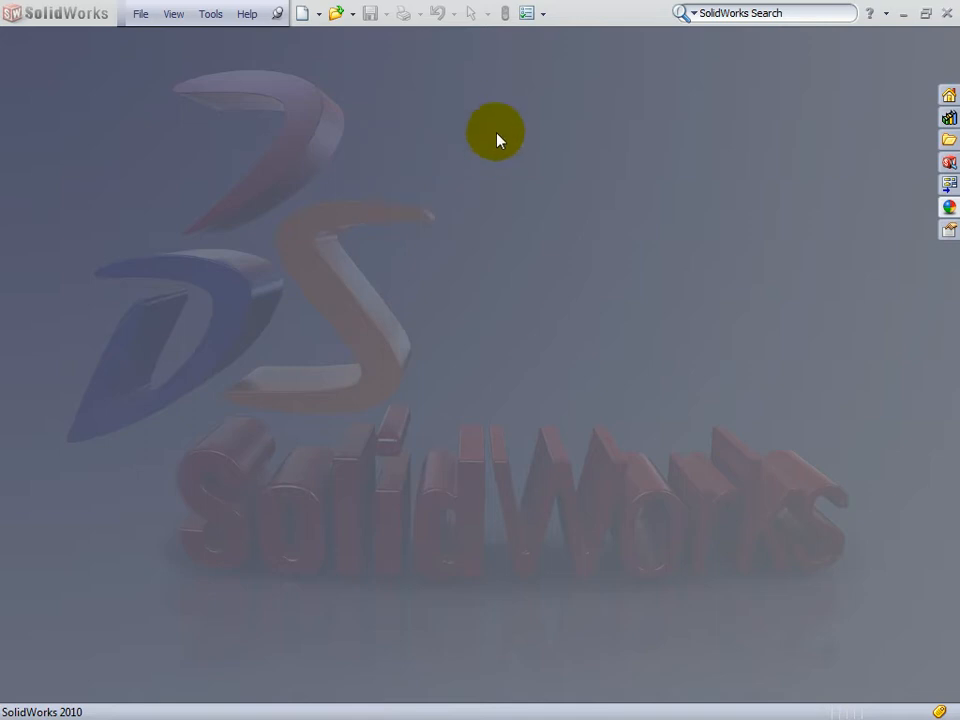
mouse_move(288, 104)
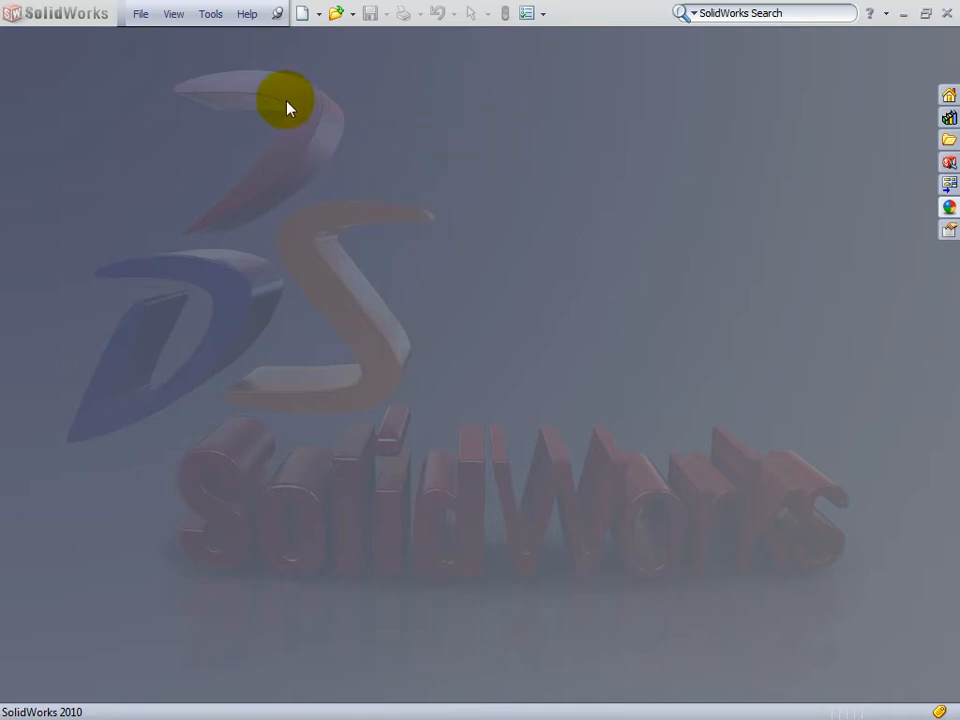
mouse_move(186, 96)
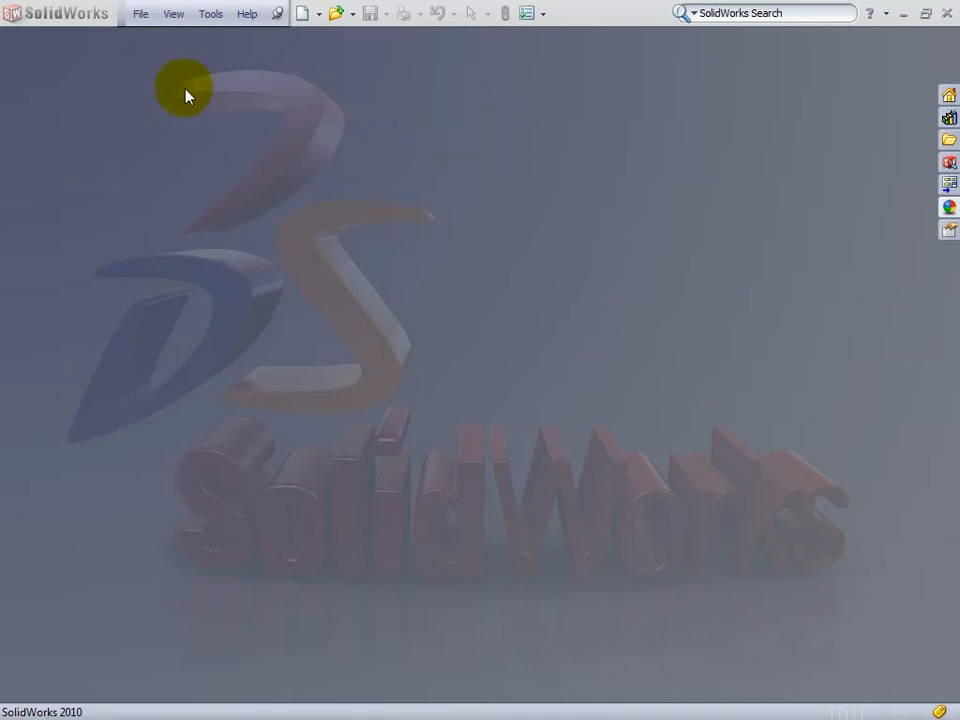
In Tools > Add-Ins, tick both Active and Start Up for BobCAM for SolidWorks
left_click(210, 14)
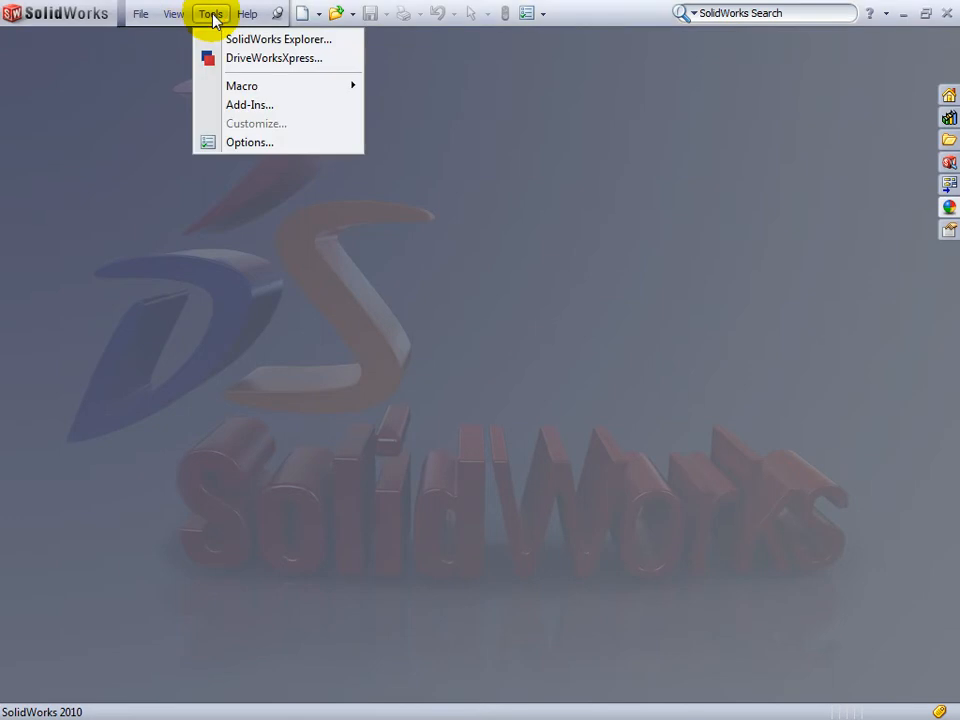
left_click(210, 14)
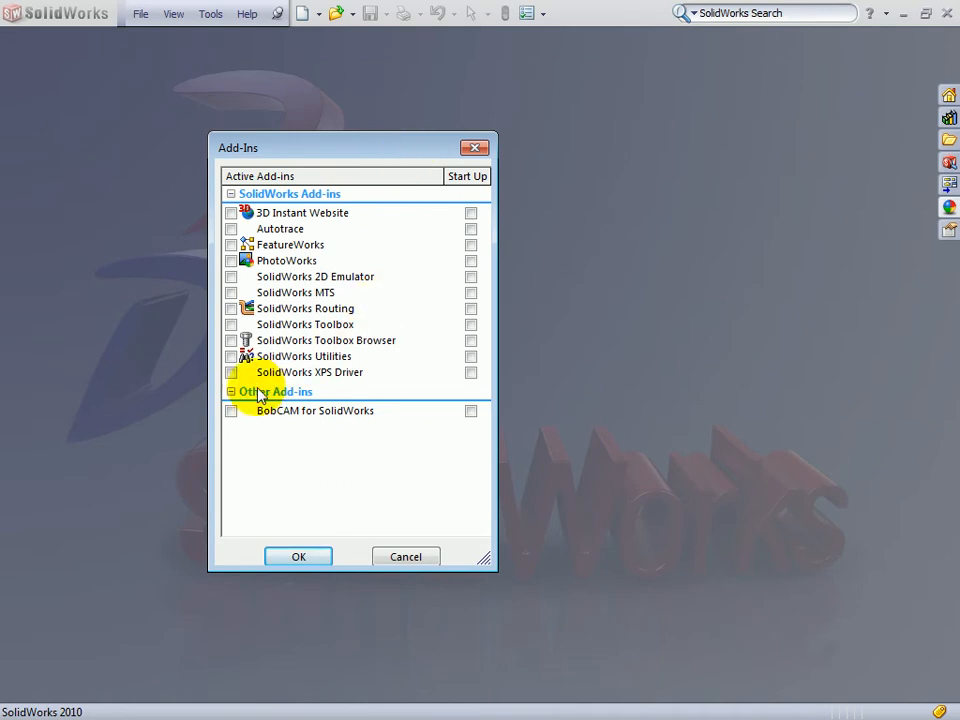
mouse_move(296, 420)
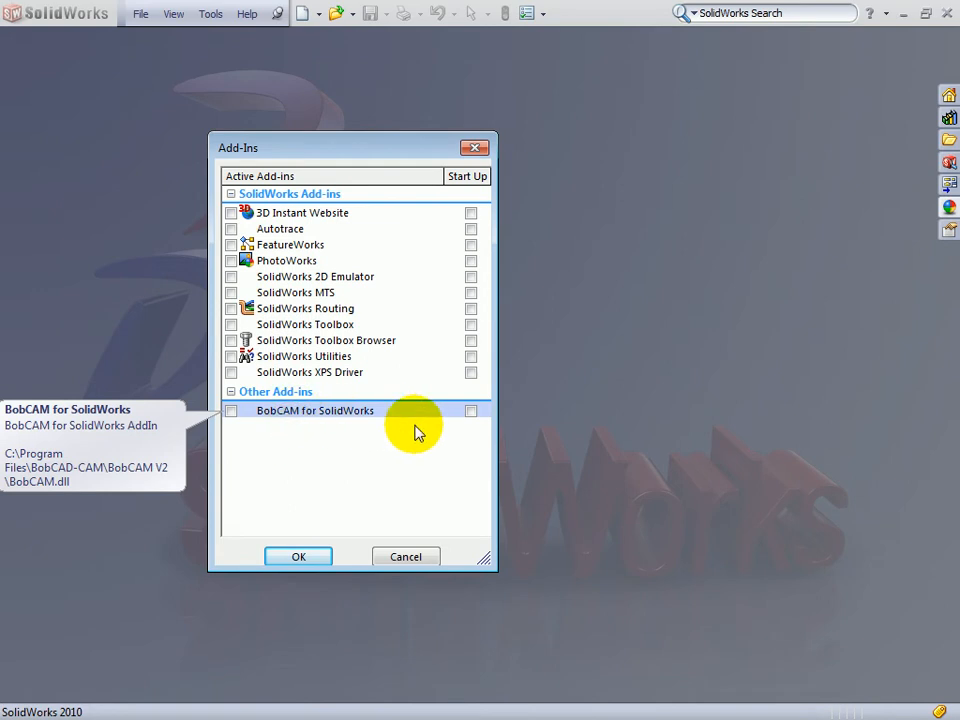
left_click(470, 410)
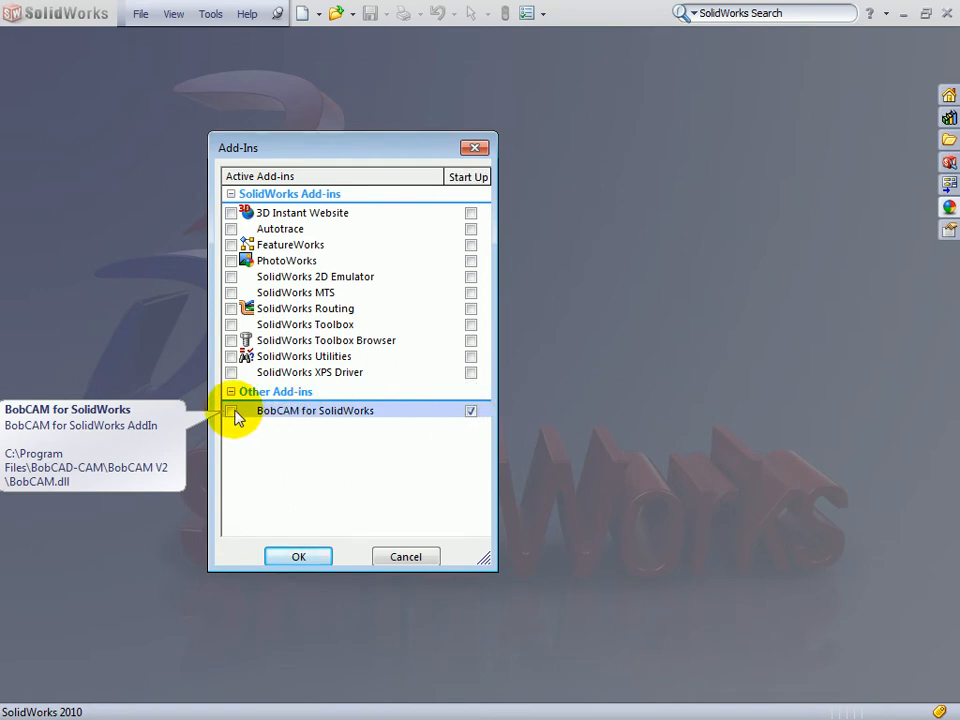
left_click(232, 410)
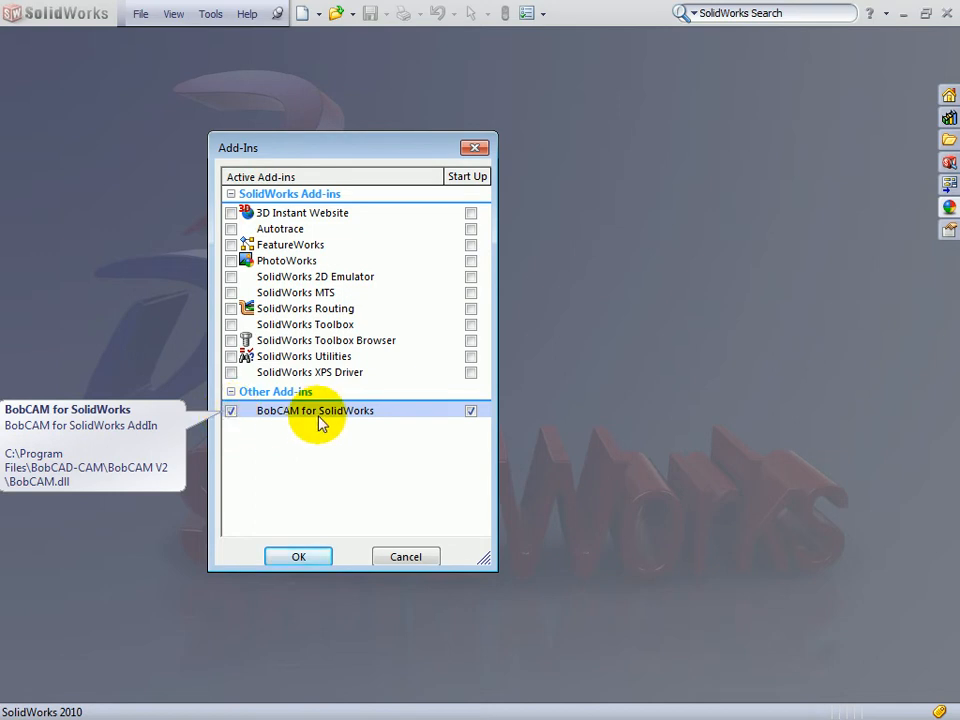
mouse_move(344, 428)
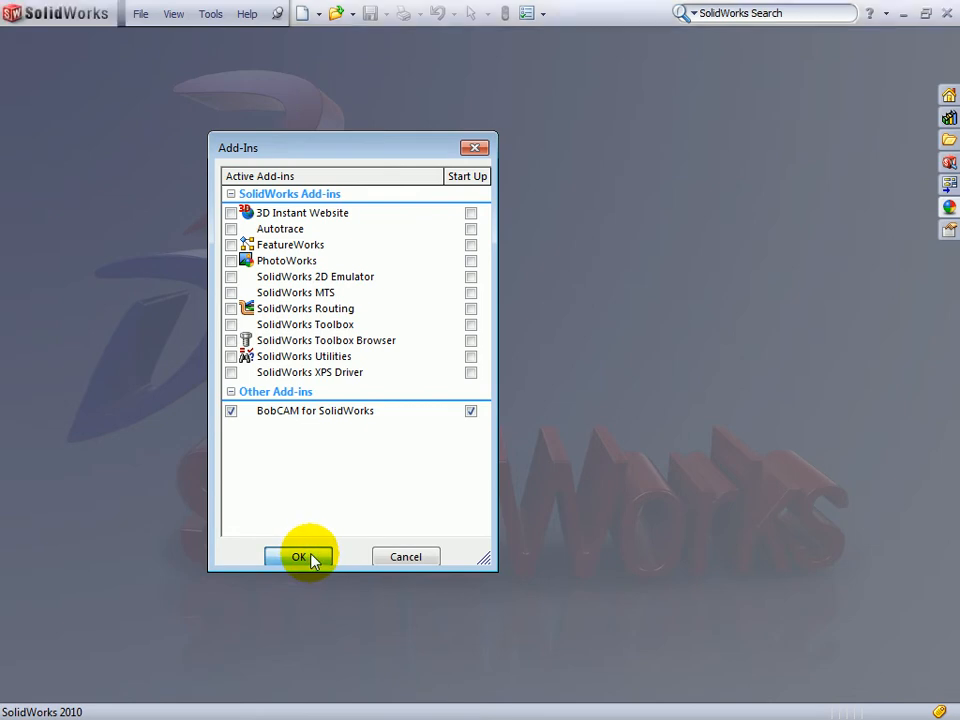
Confirm the Add-Ins dialog so BobCAM loads and shows its Demo Mode notice
left_click(298, 556)
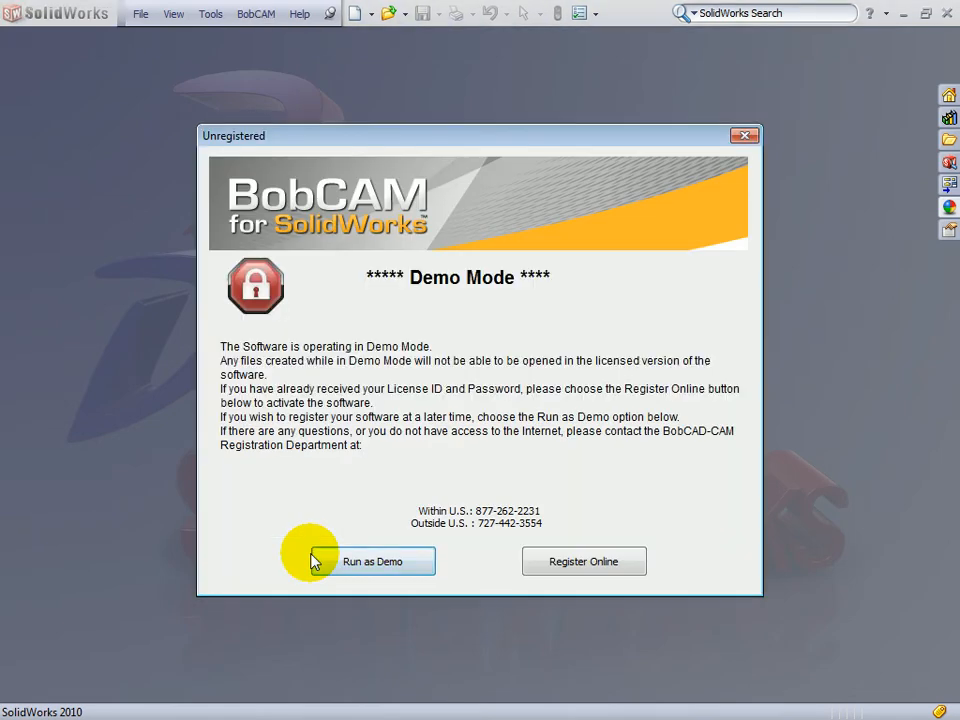
mouse_move(304, 196)
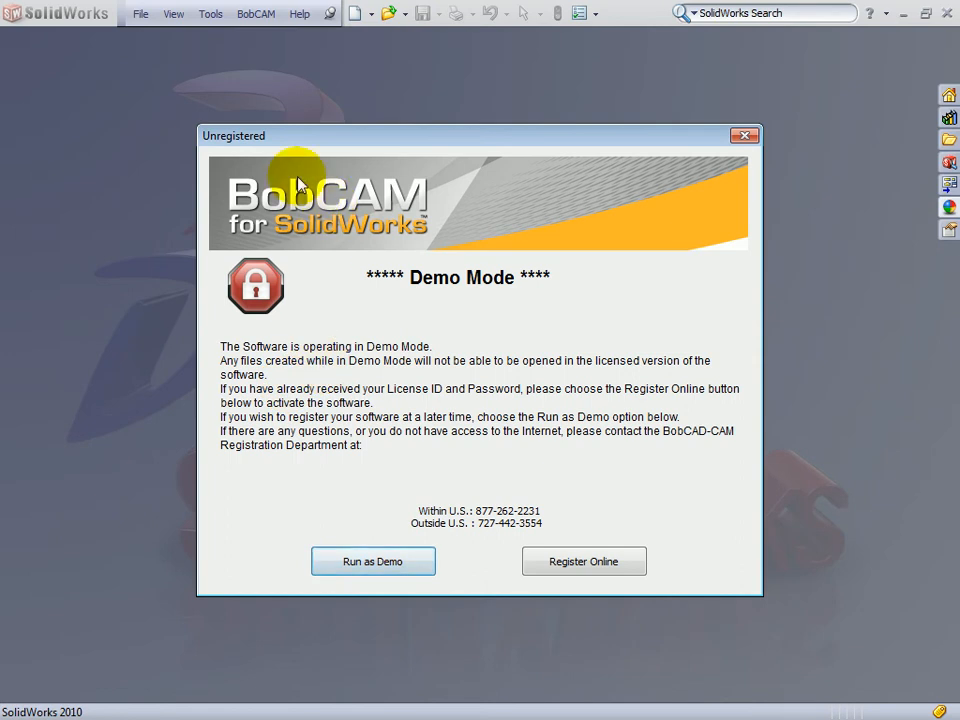
mouse_move(240, 152)
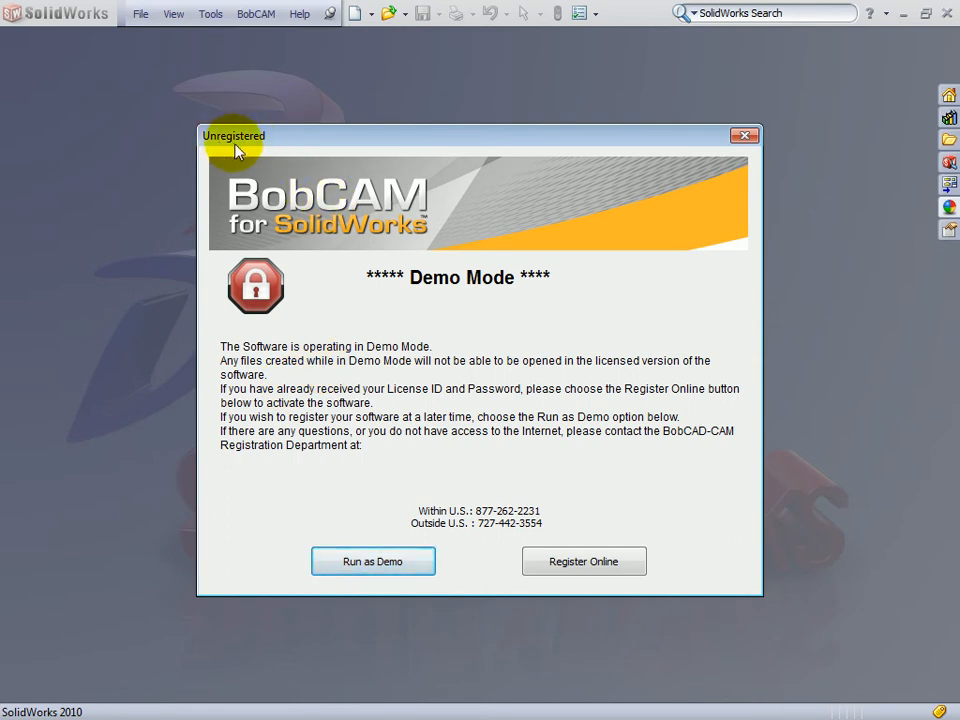
mouse_move(336, 586)
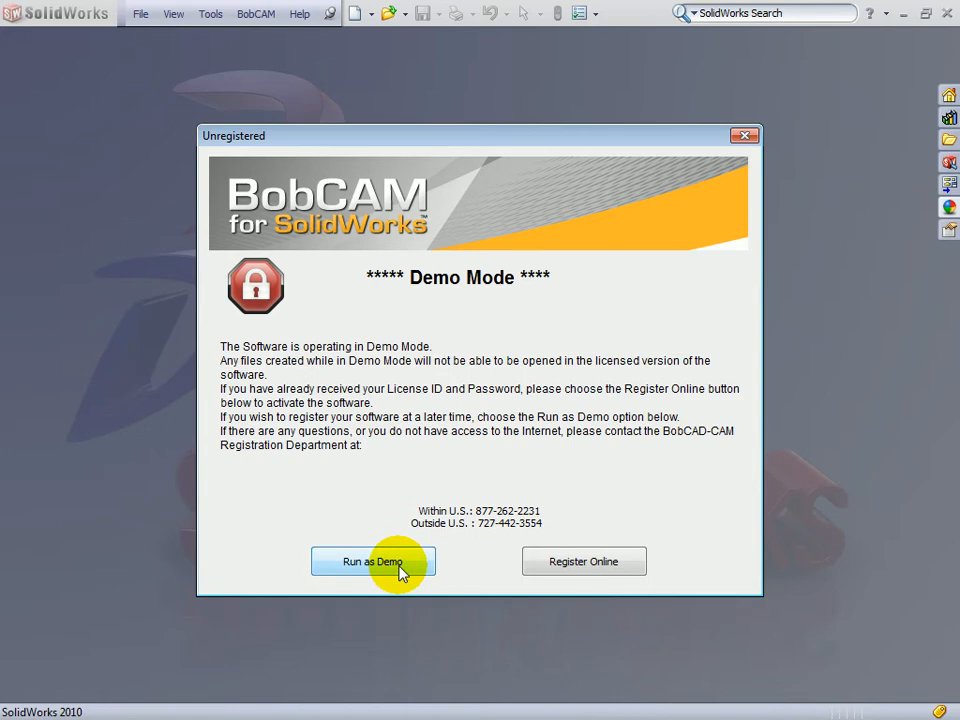
mouse_move(620, 510)
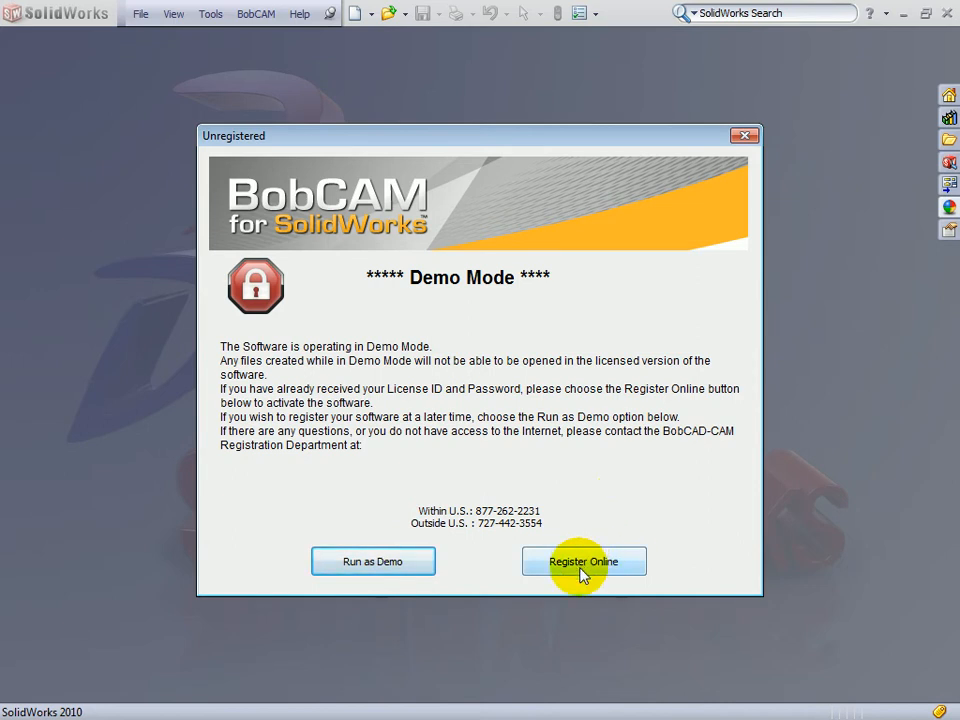
mouse_move(528, 524)
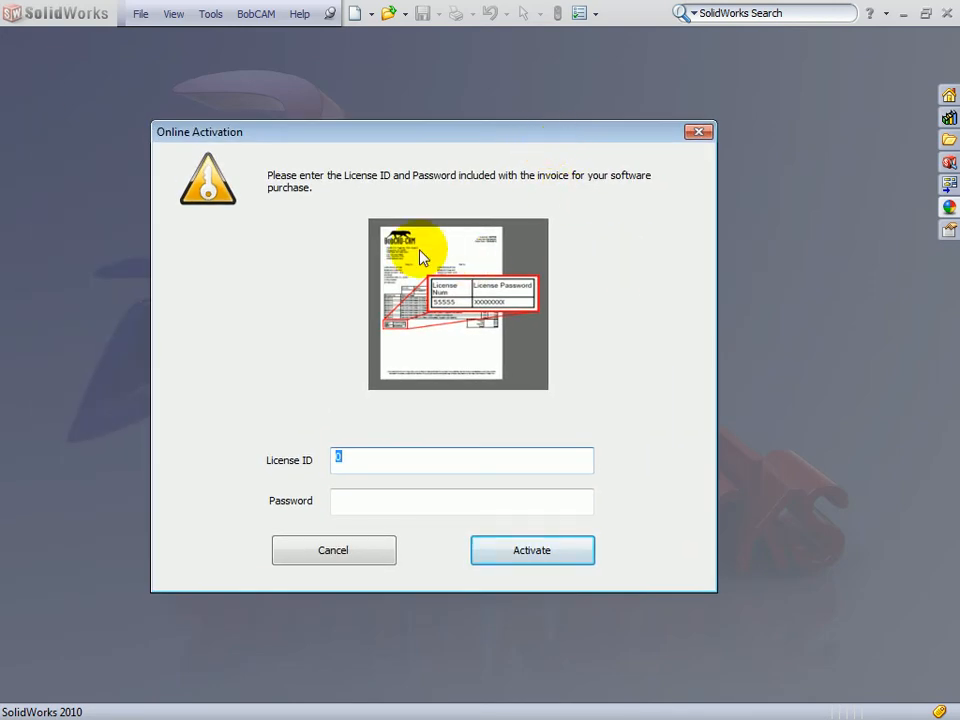
mouse_move(502, 272)
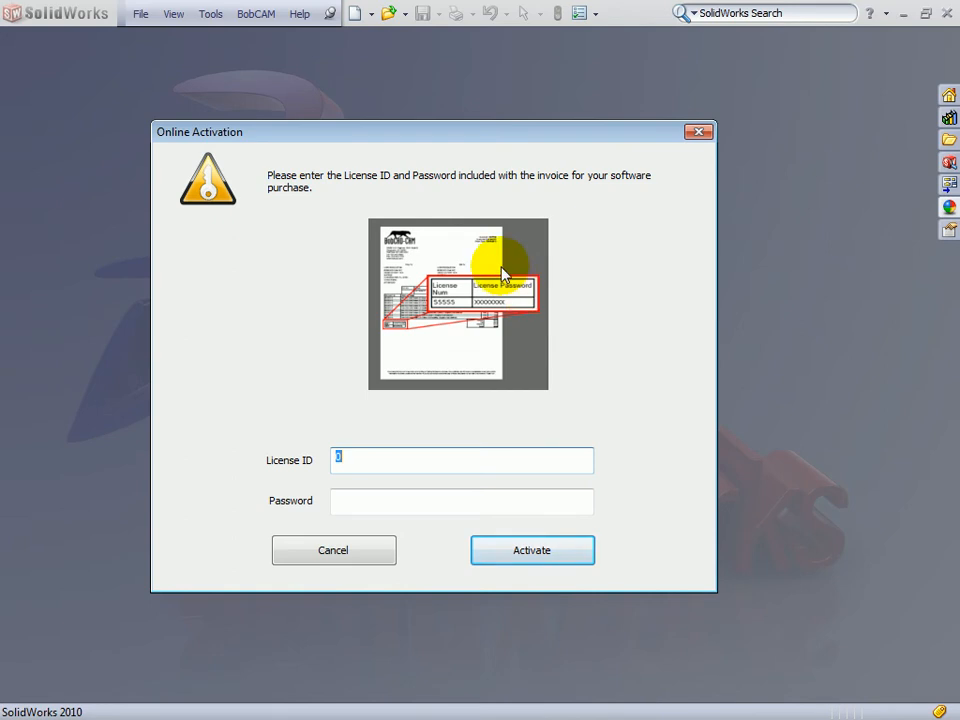
mouse_move(412, 312)
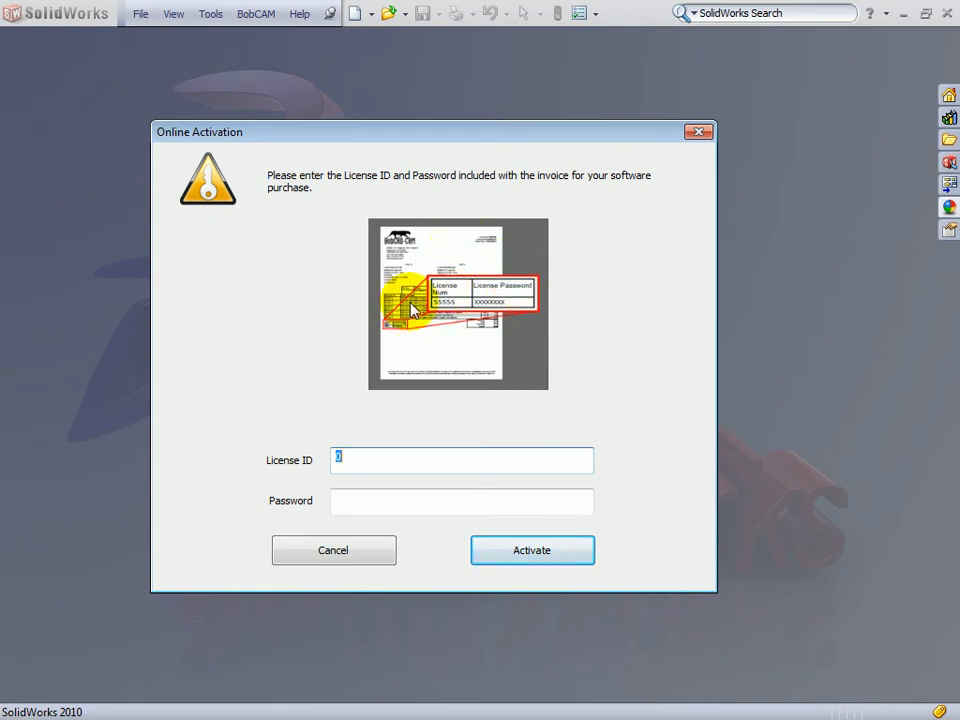
mouse_move(444, 312)
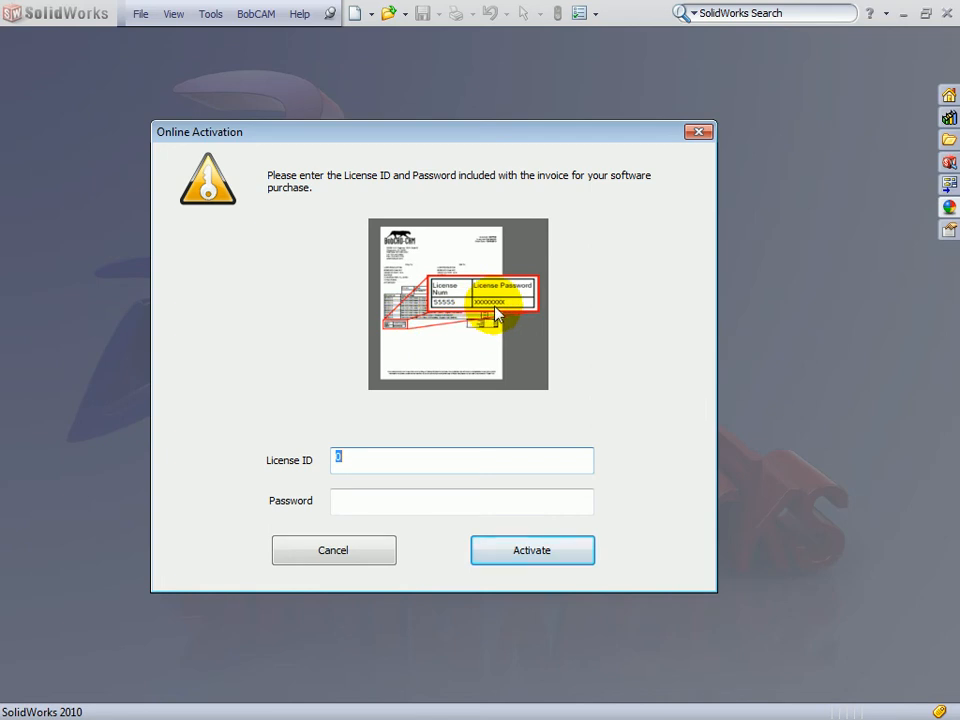
mouse_move(370, 420)
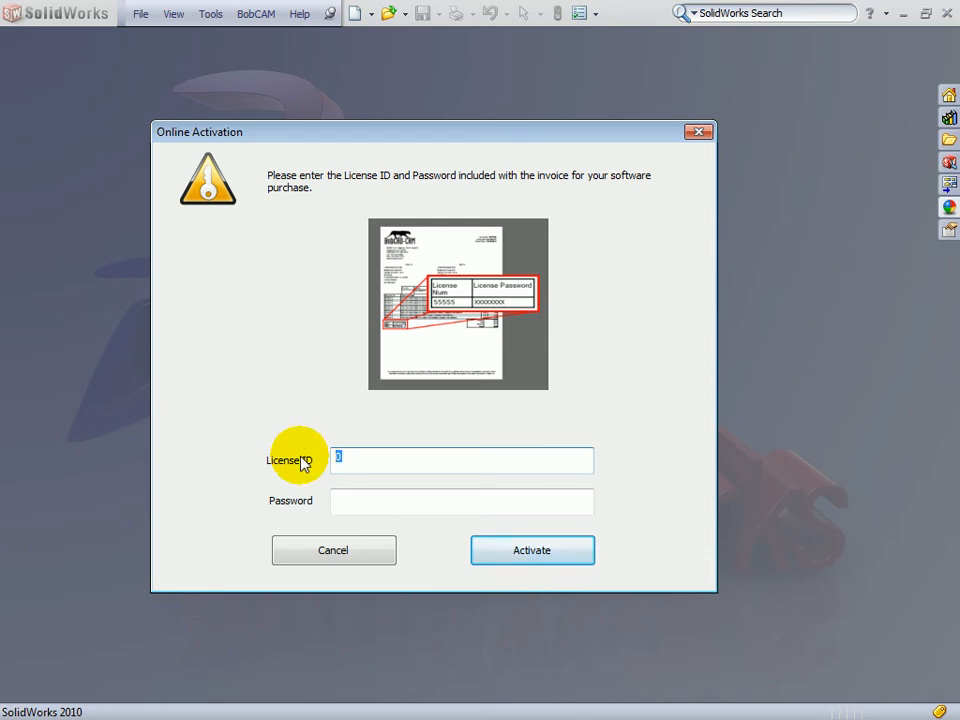
Enter the License ID and password in Online Activation and activate the BobCAM license
type("30646")
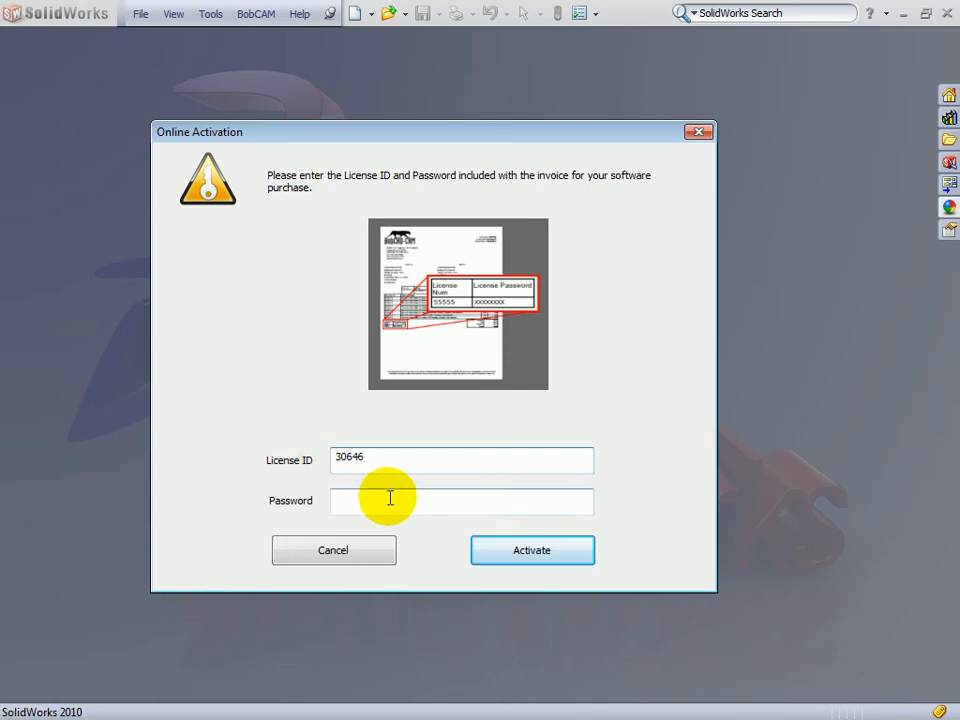
left_click(390, 502)
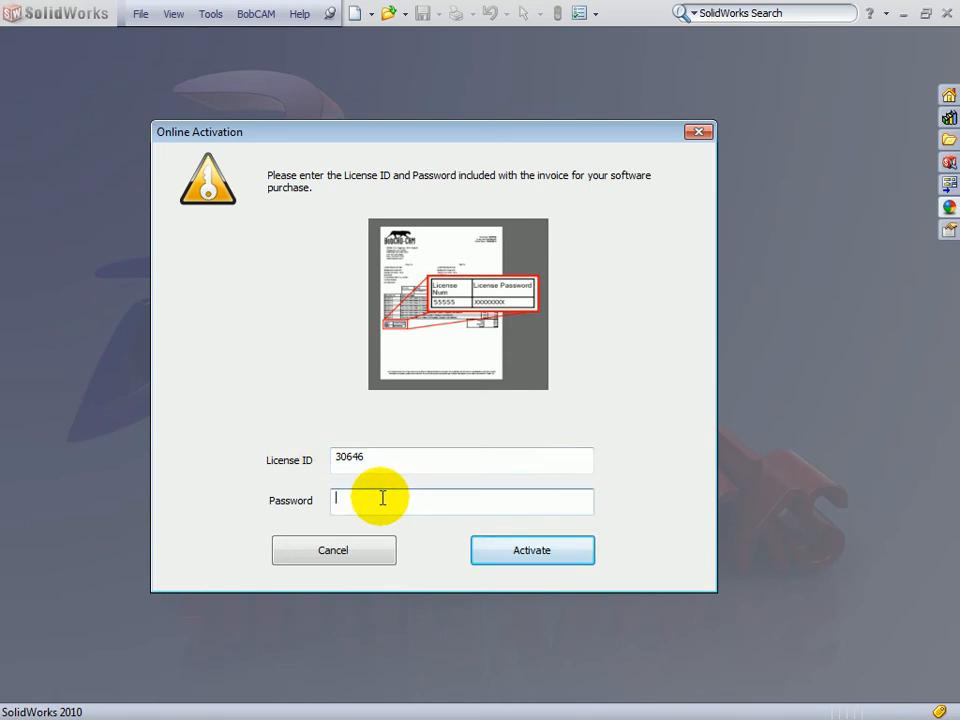
left_click(532, 550)
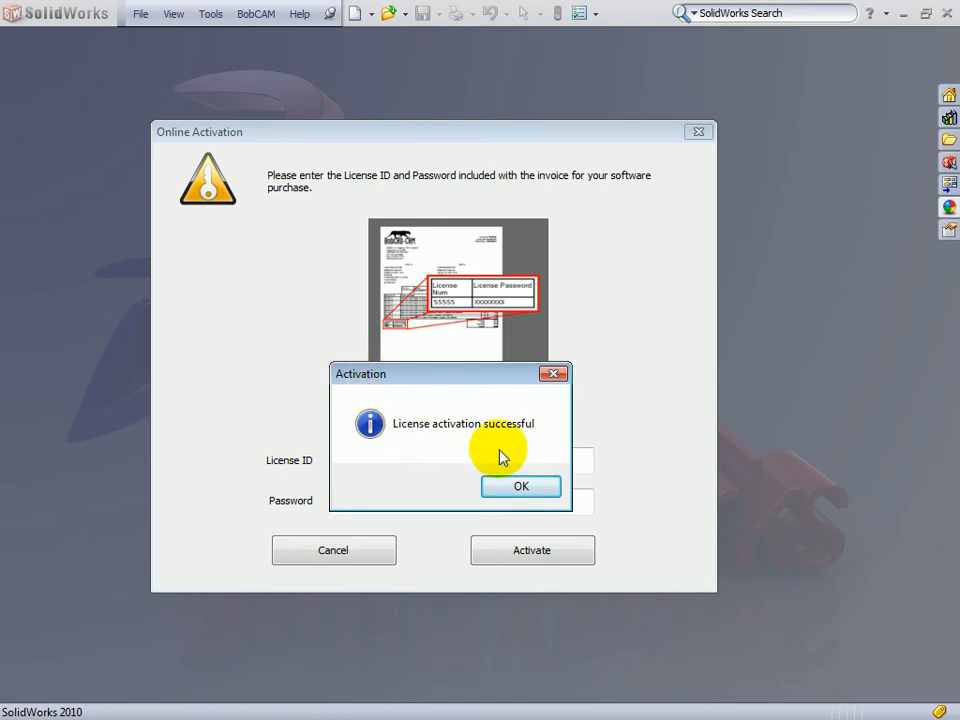
Acknowledge the successful activation message to reveal the License Status summary
left_click(520, 488)
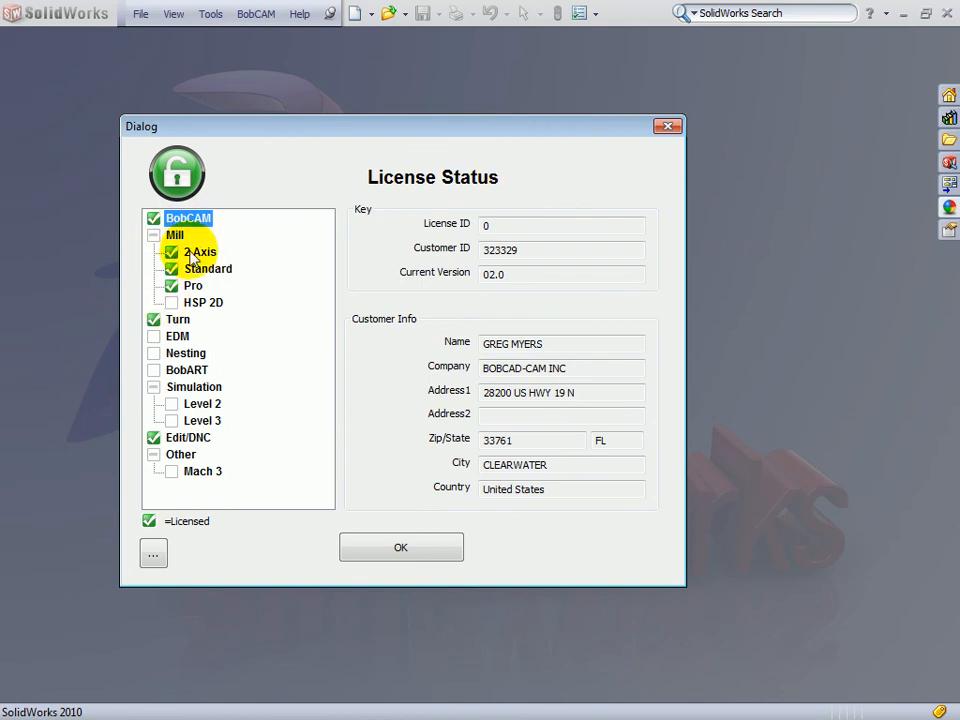
mouse_move(270, 248)
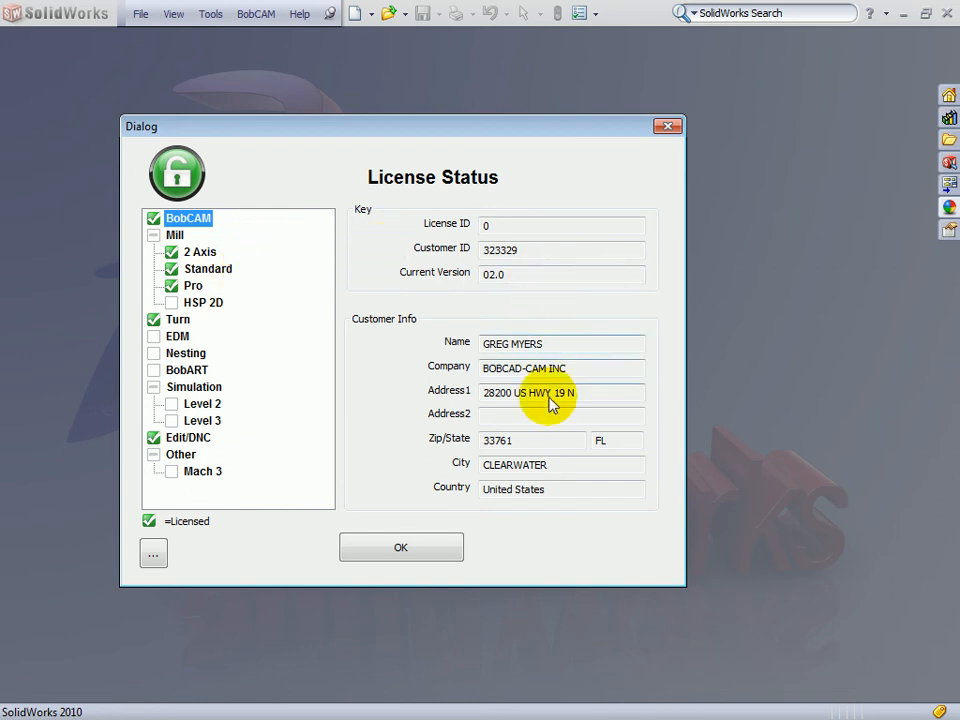
mouse_move(192, 548)
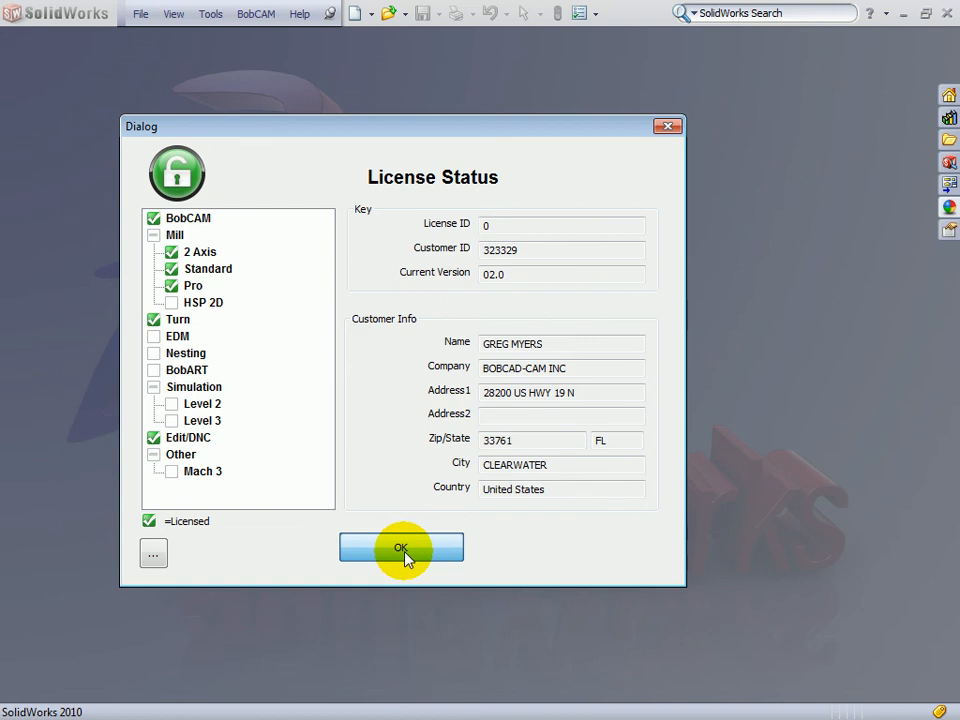
Close License Status and create a new document from the Part template
left_click(400, 548)
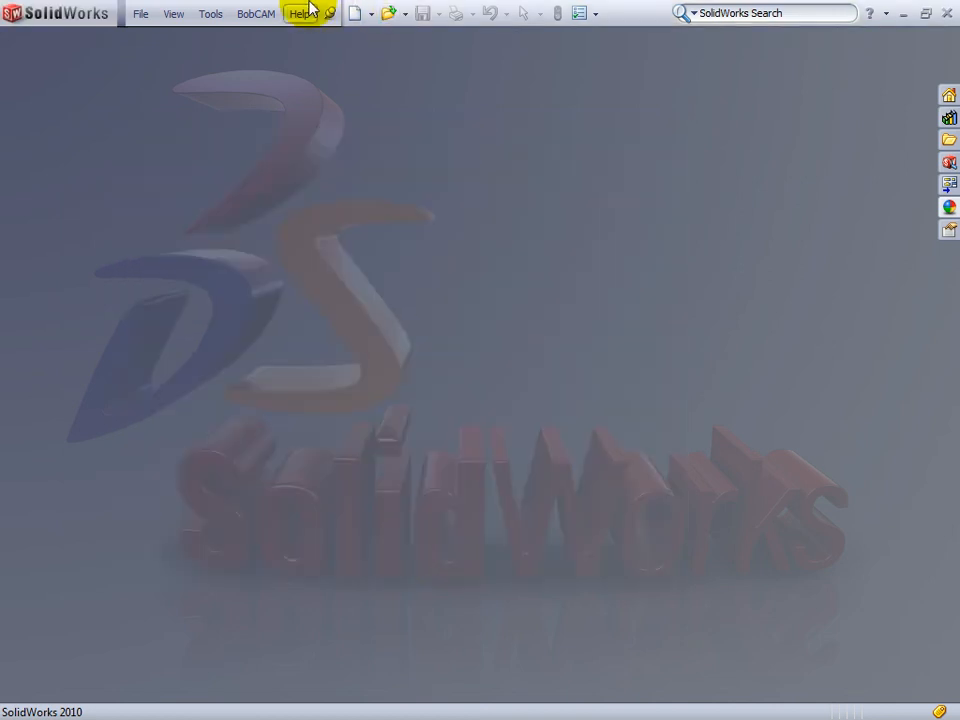
left_click(258, 12)
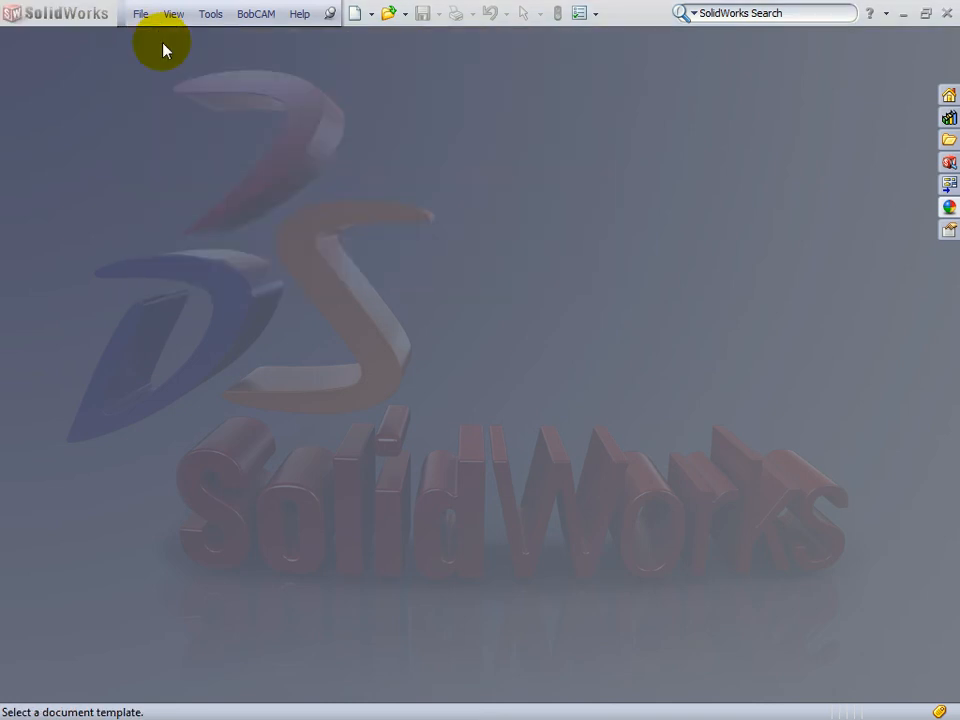
left_click(352, 12)
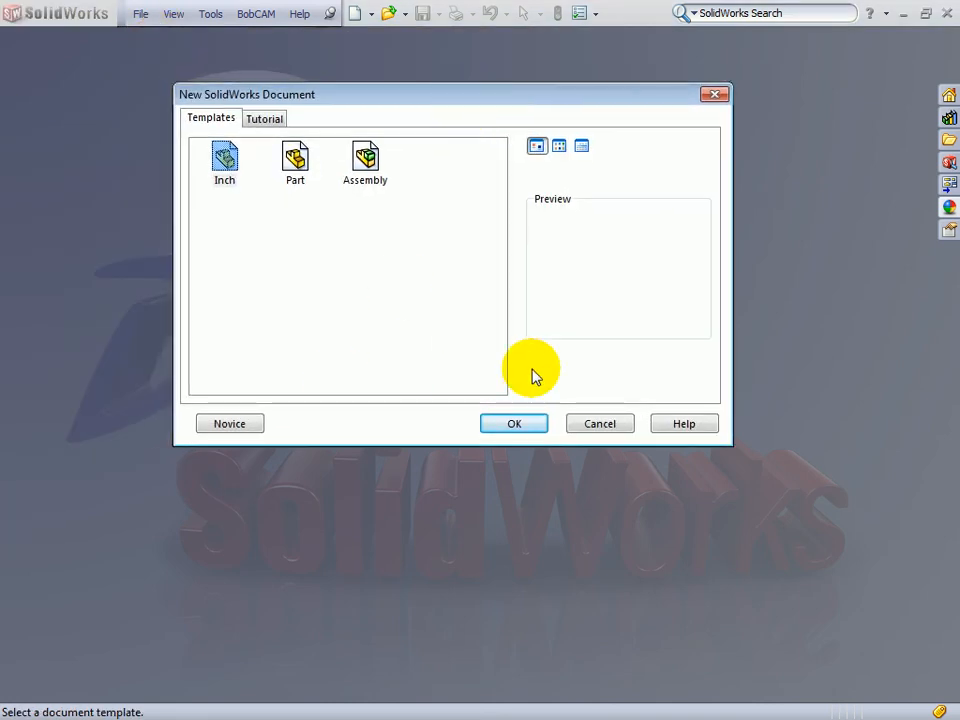
left_click(514, 424)
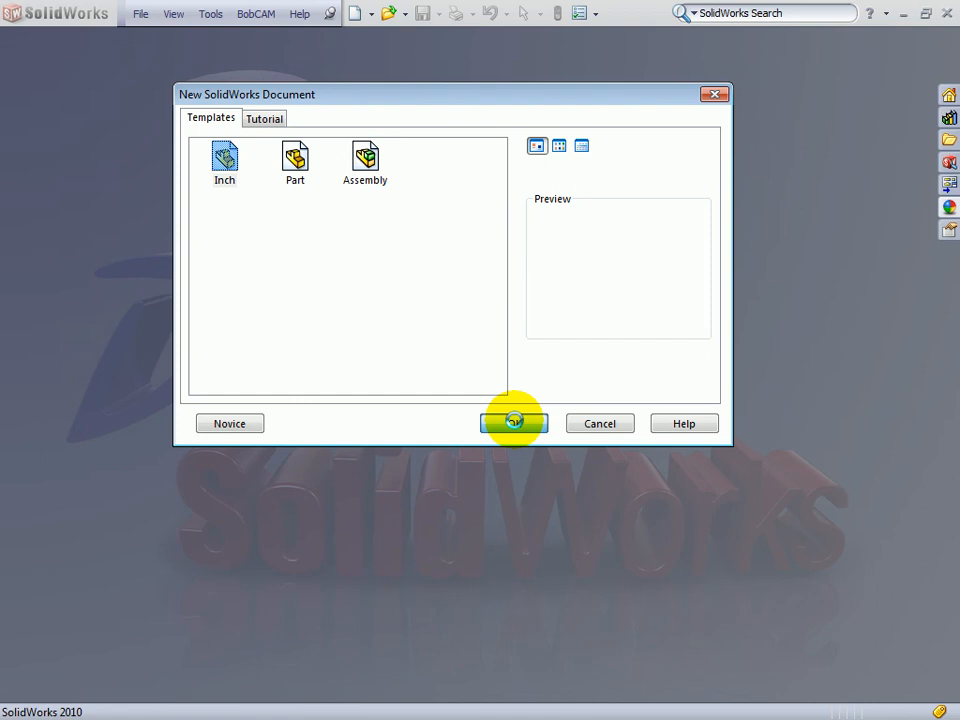
left_click(516, 424)
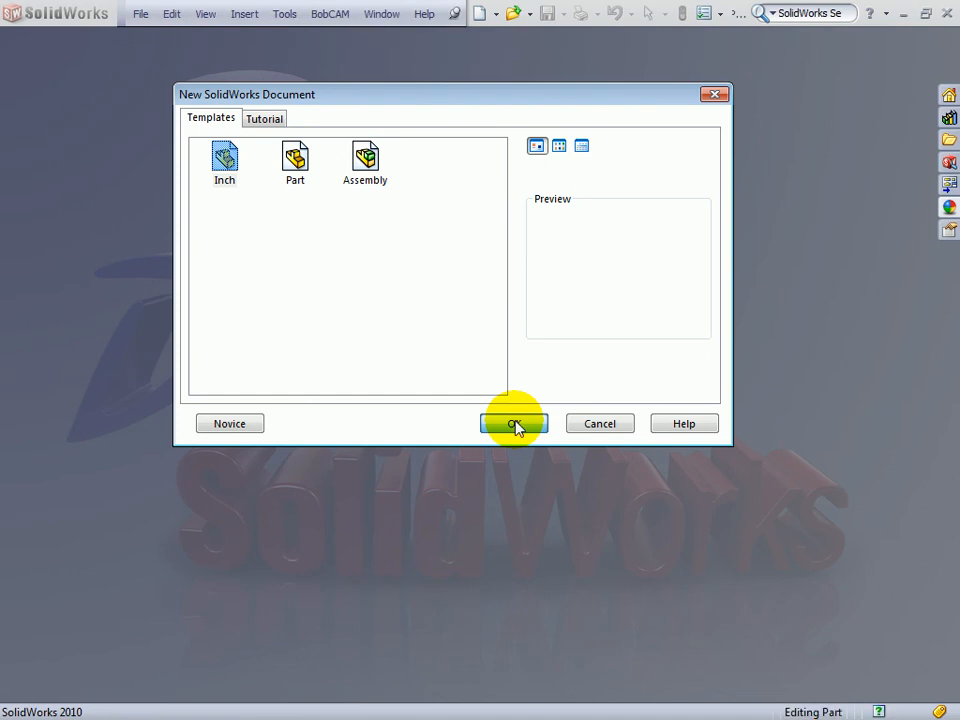
Show the BobCAM CommandManager tab and the CAM tree with CAM Part, Milling and Turning Stock
left_click(514, 424)
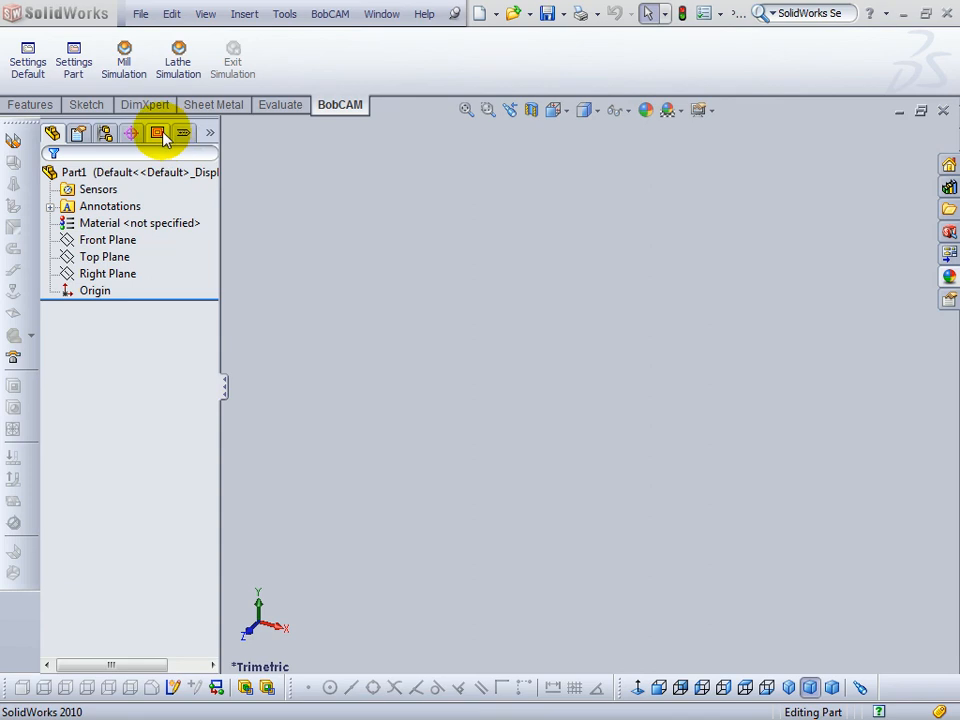
left_click(184, 132)
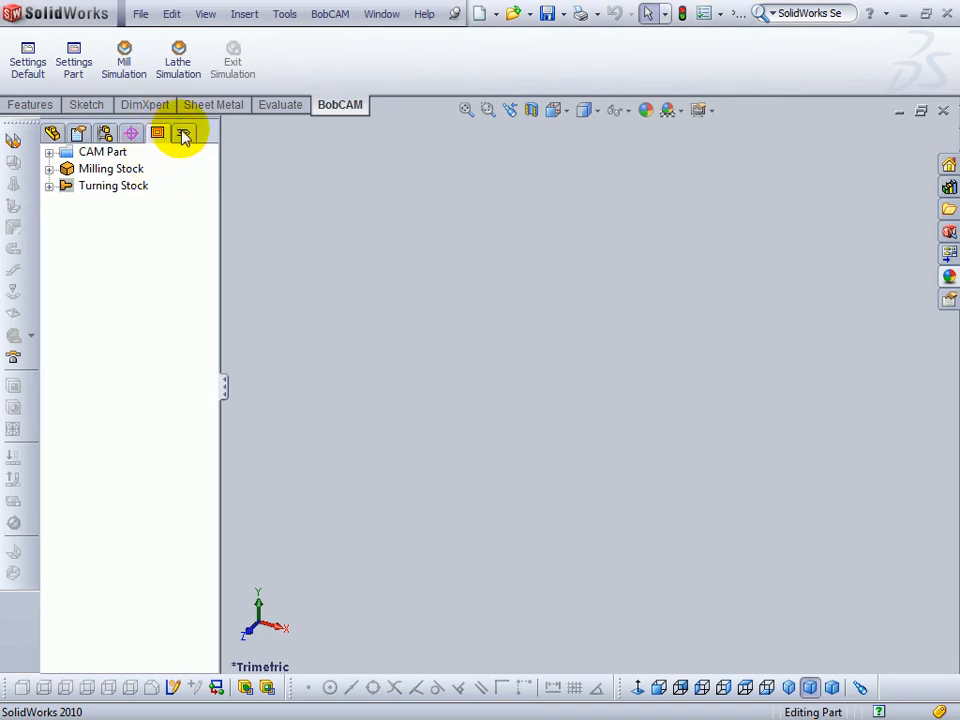
left_click(340, 104)
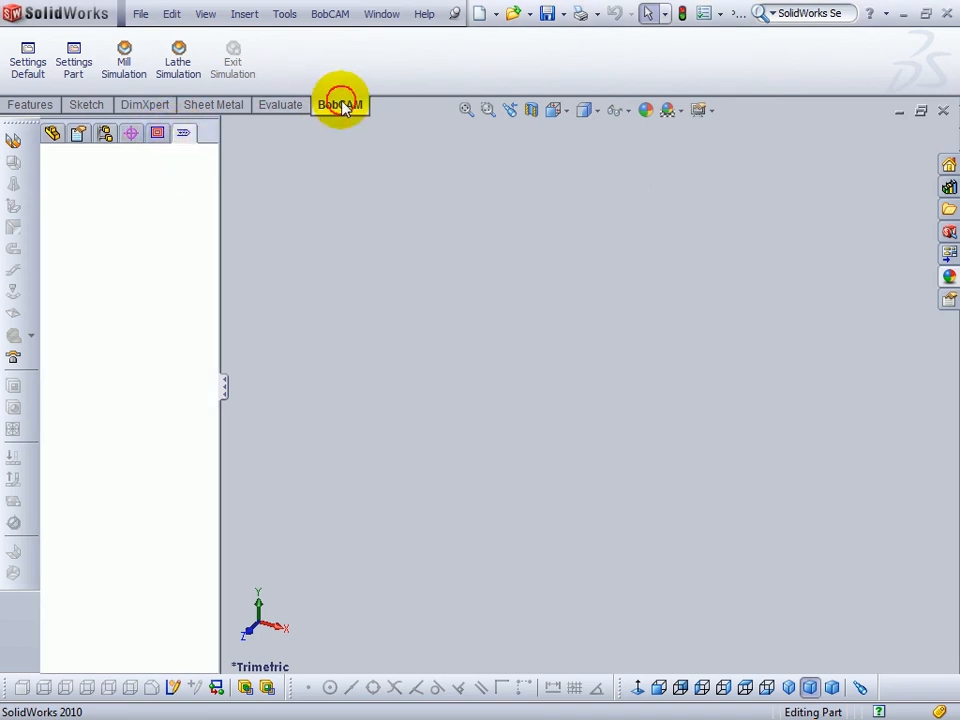
left_click(340, 104)
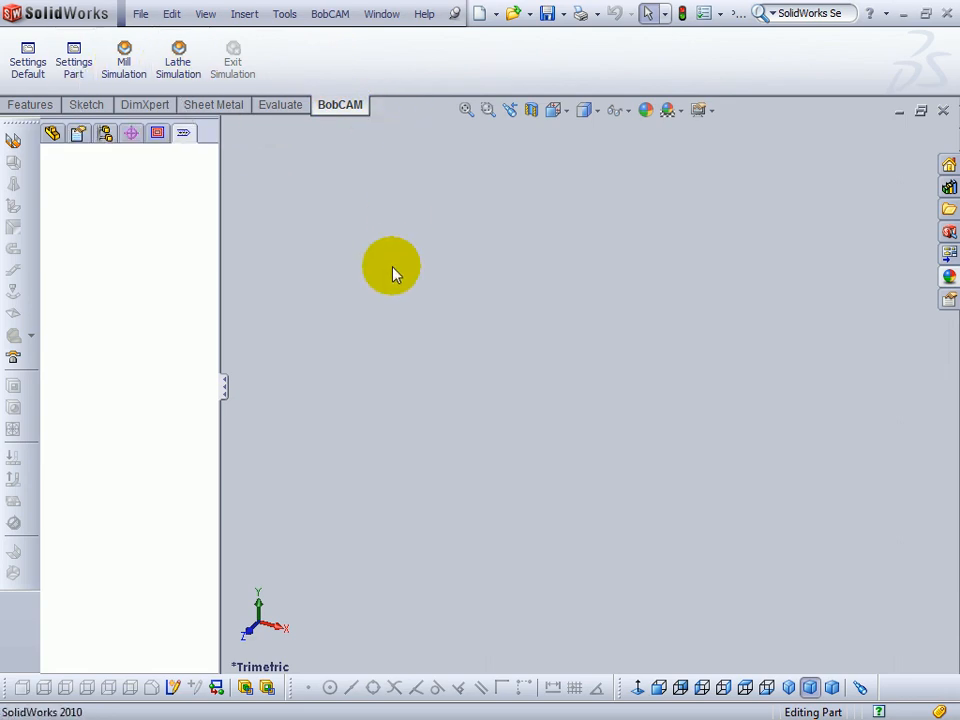